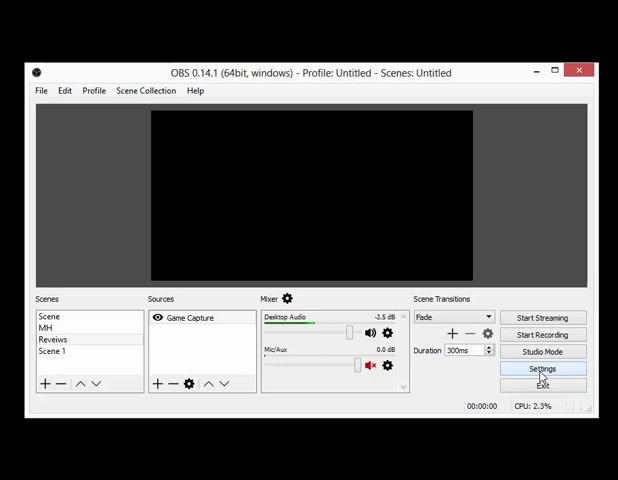
Step: Open OBS Settings on the General page with language, theme and snapping options
click(541, 369)
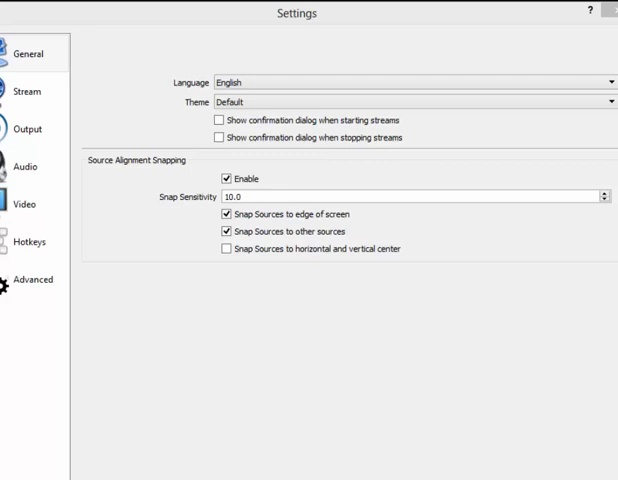
Step: Show the Stream page: YouTube / YouTube Gaming with the primary ingest server
click(26, 91)
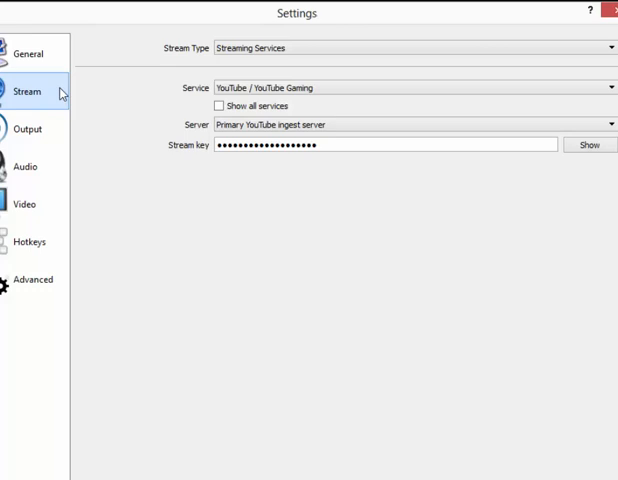
mouse_move(64, 93)
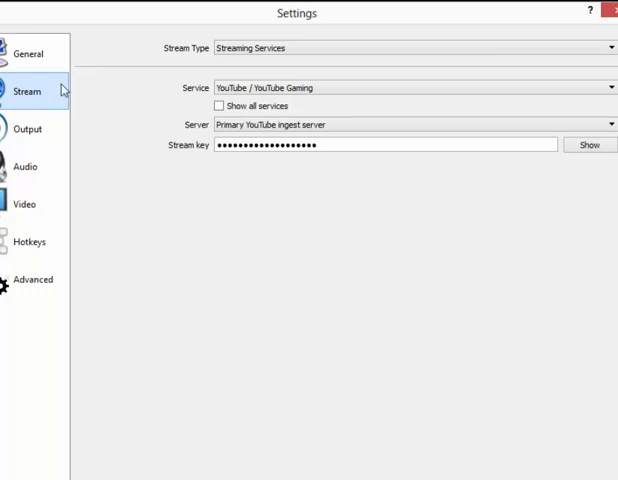
mouse_move(62, 87)
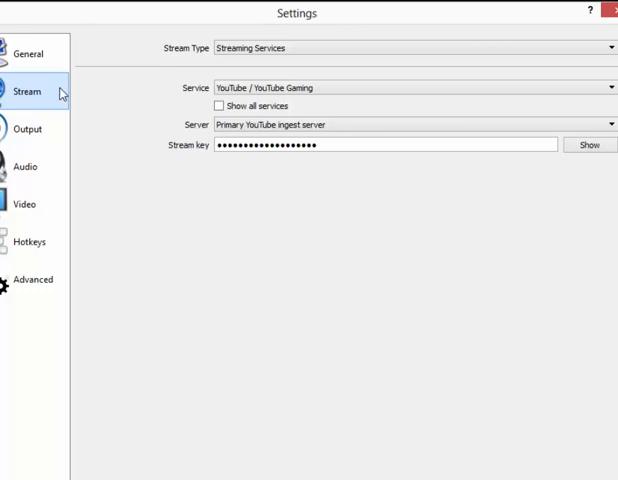
Step: Show Advanced Output streaming settings: x264 at 3000 bitrate, CBR, veryfast preset
click(28, 128)
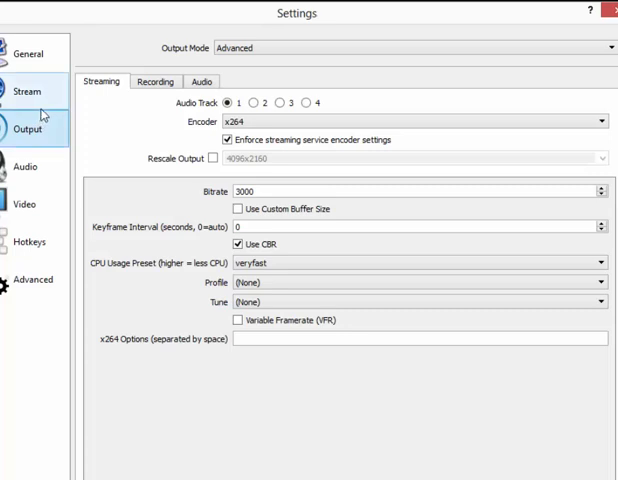
mouse_move(50, 105)
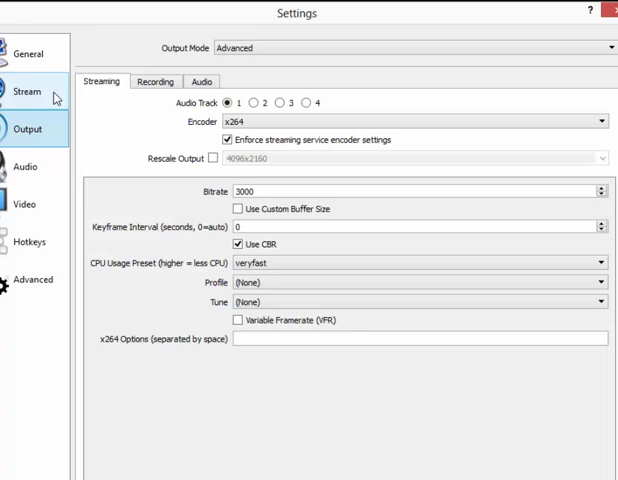
mouse_move(62, 122)
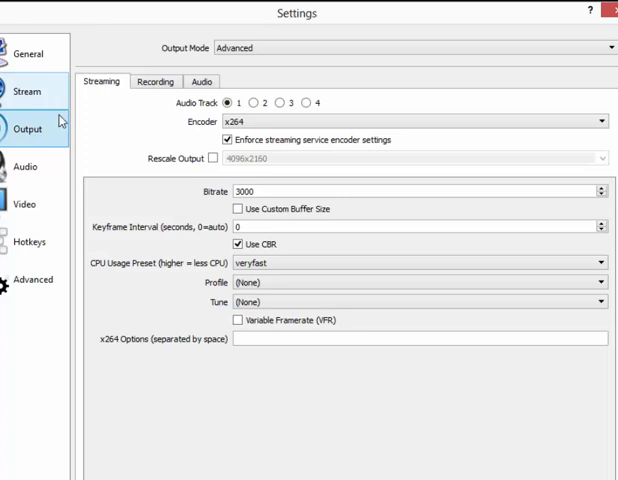
mouse_move(33, 157)
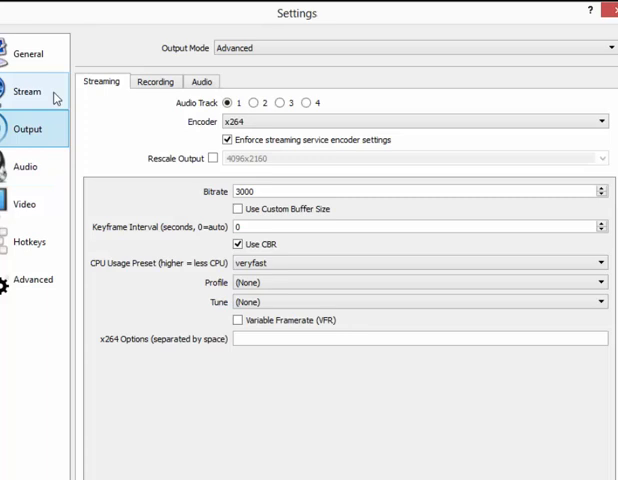
mouse_move(62, 123)
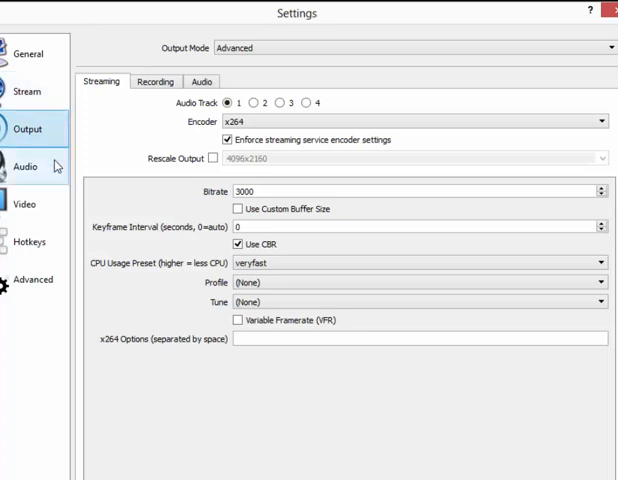
click(29, 156)
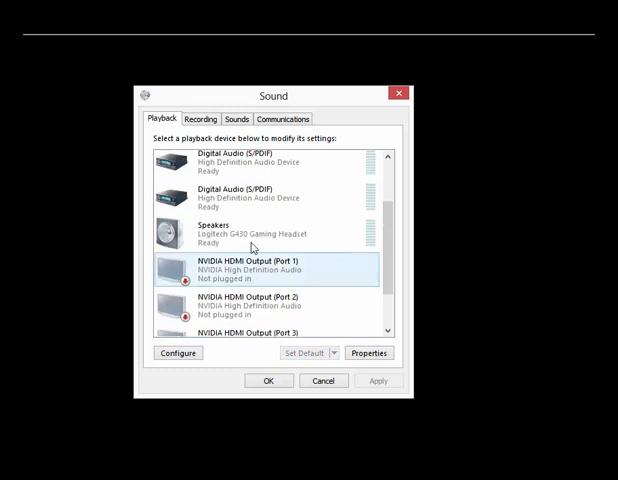
Step: Set Speakers (Logitech G430) as the default playback device and confirm with OK
click(252, 233)
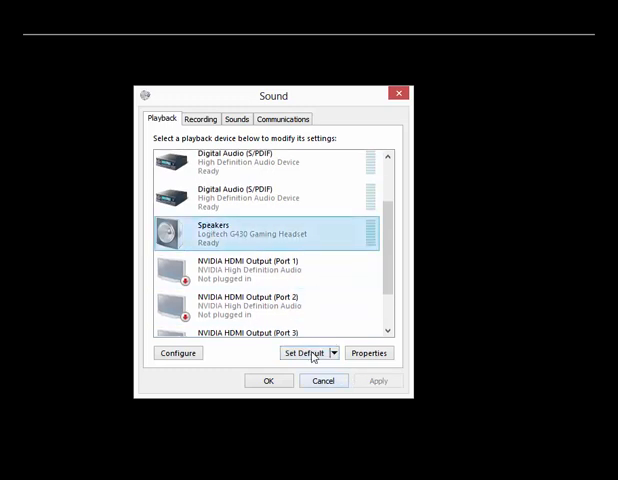
click(305, 352)
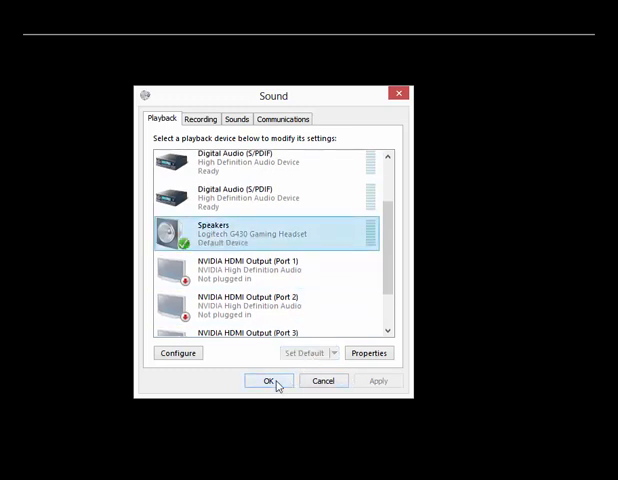
click(266, 380)
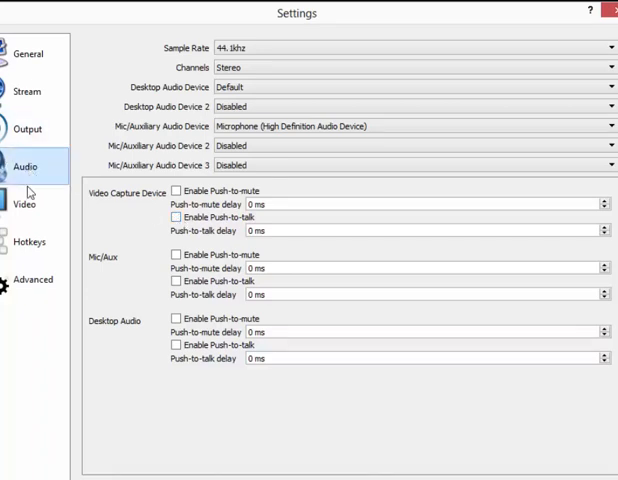
Step: Check the Video page: 4096x2160 canvas scaled to 2048x1080 output at 20 FPS
click(28, 128)
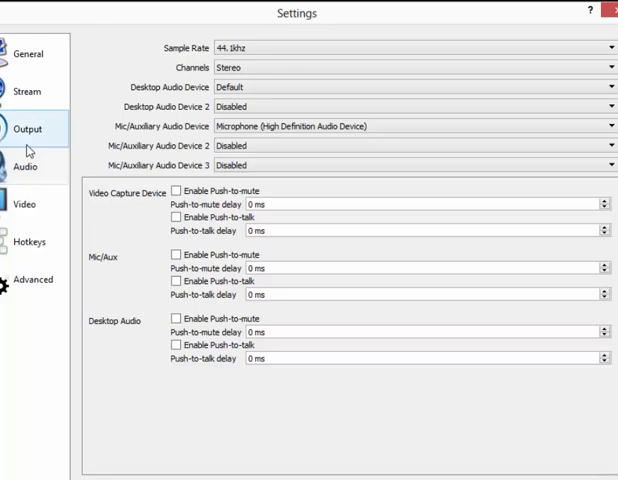
click(174, 217)
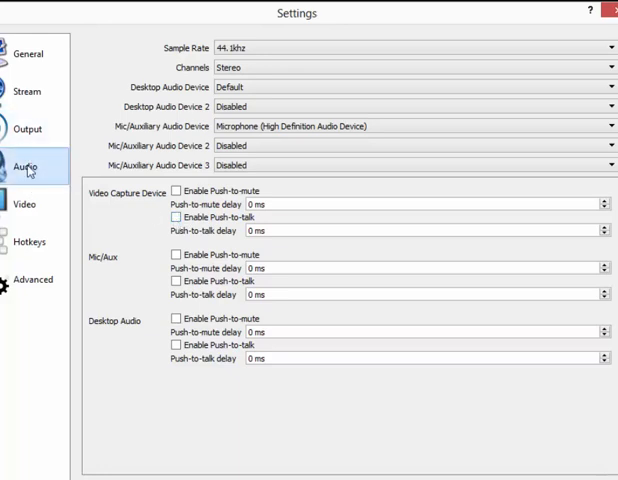
click(26, 204)
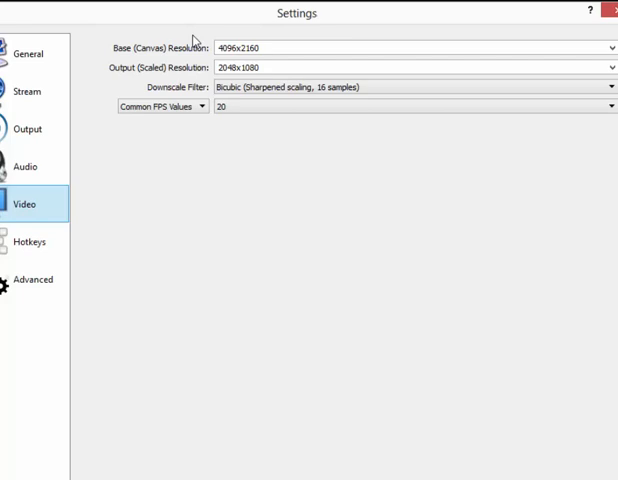
right_click(243, 246)
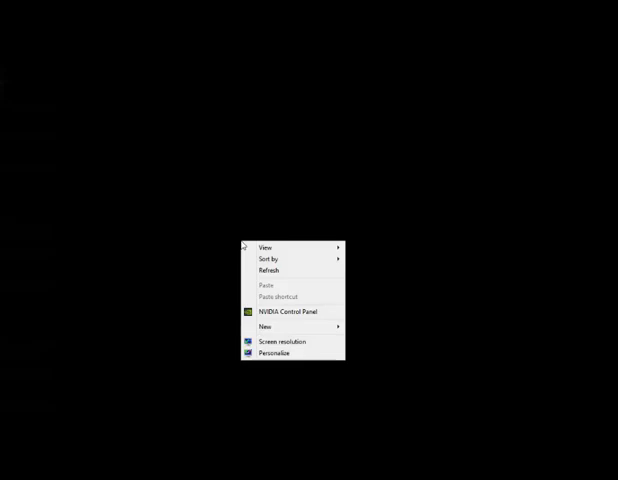
mouse_move(292, 341)
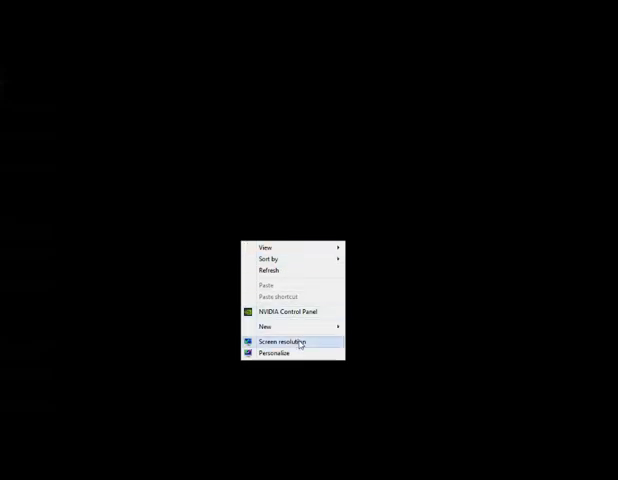
Step: Open Screen Resolution, showing the Samsung display at 4096 × 2160 landscape
click(285, 341)
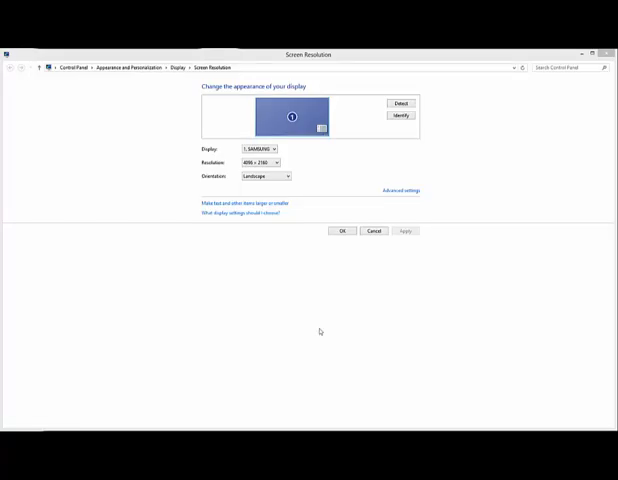
mouse_move(318, 199)
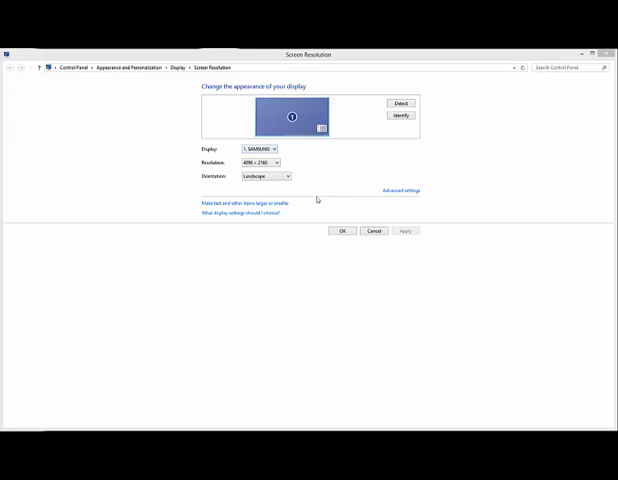
mouse_move(401, 249)
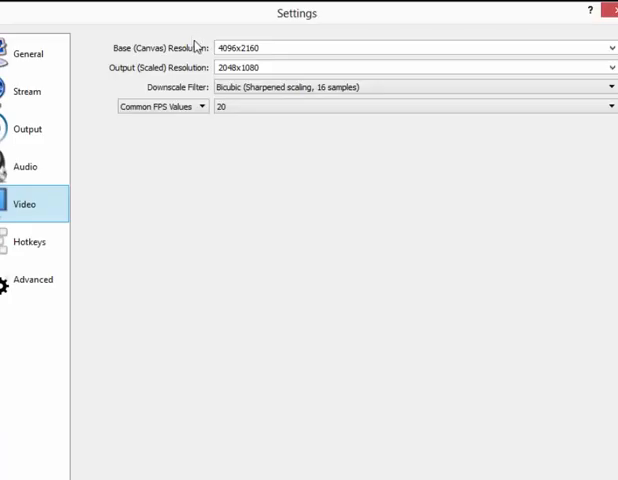
mouse_move(58, 240)
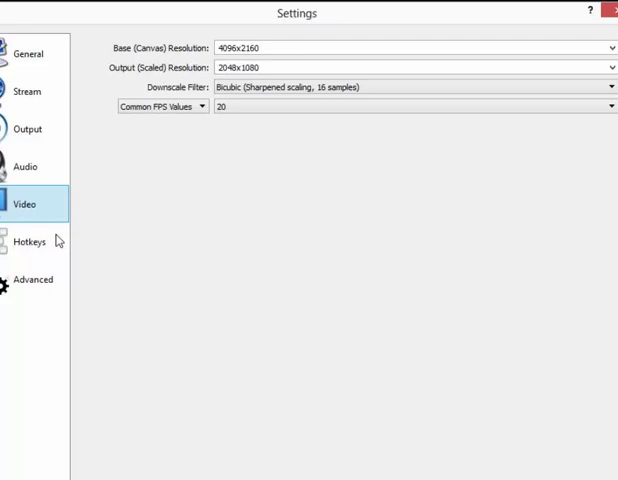
Step: Show the Hotkeys page with Start Recording on / and Stop Recording on Num *
click(30, 240)
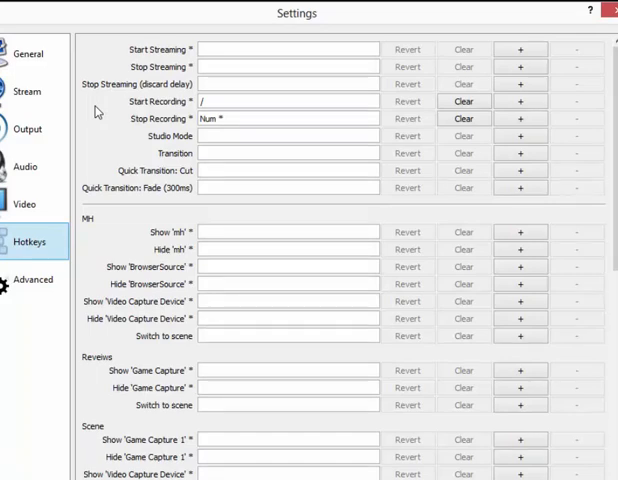
mouse_move(32, 279)
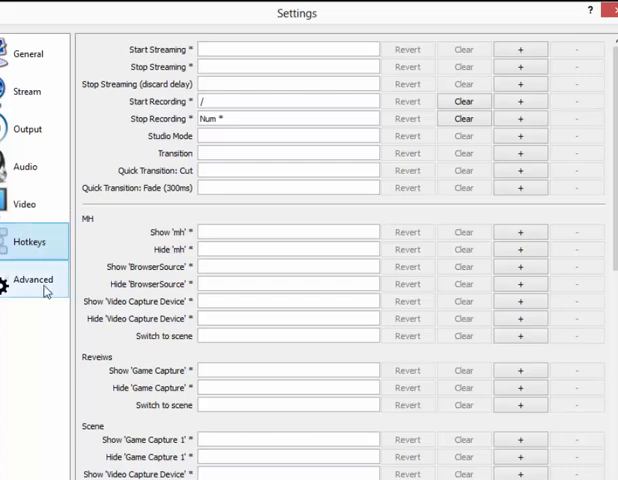
Step: Show the Advanced page: Direct3D 11 renderer, NV12 color format, automatic reconnect on
click(32, 278)
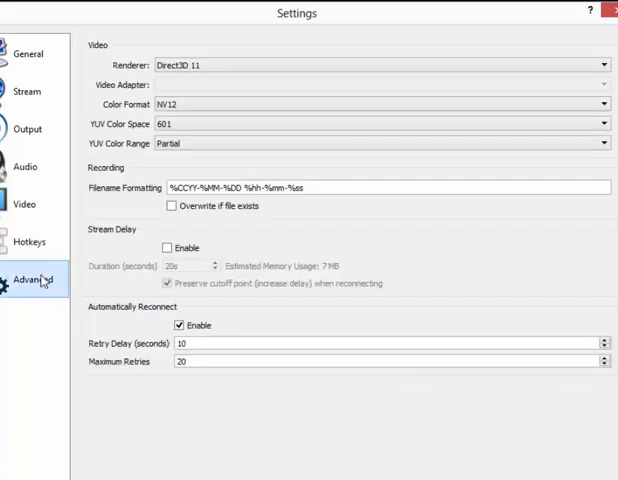